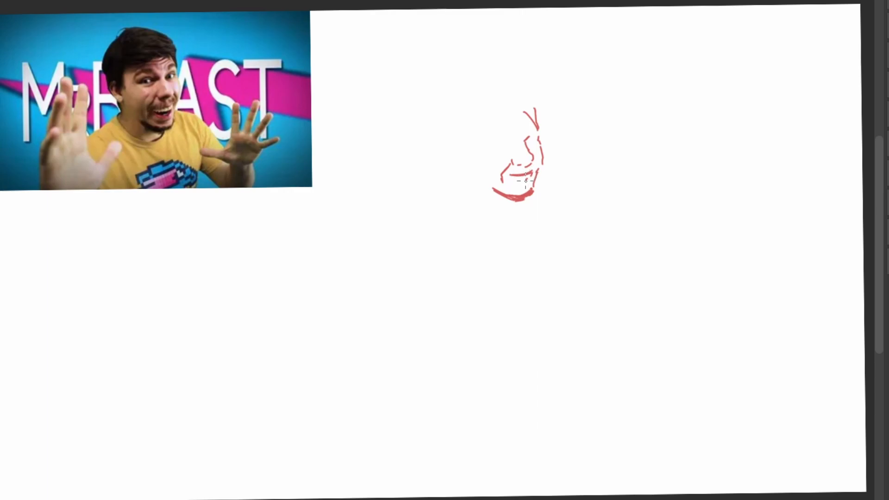
- Sketch the head outline, hair, laughing face, ear, jaw and shoulder line in red pen
left_click_drag(507, 178, 529, 181)
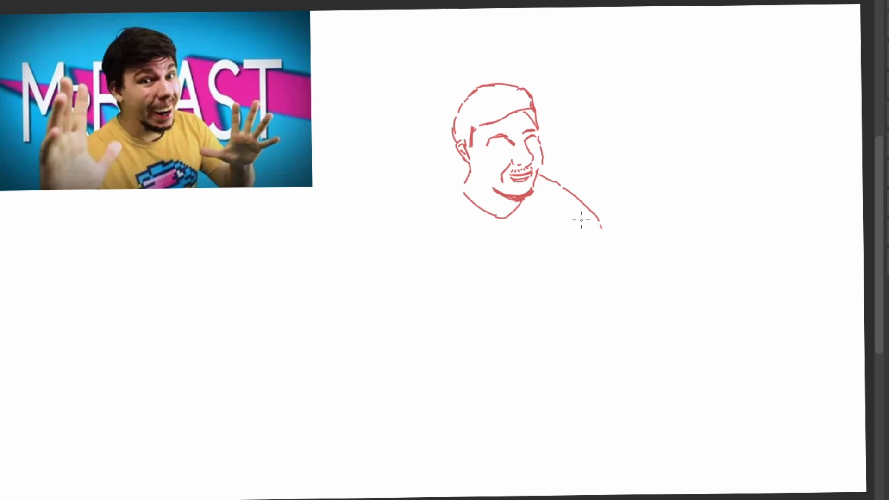
- Draw the raised open right hand — thumb, palm edges and spread fingers — from the shoulder line
left_click_drag(578, 220, 595, 227)
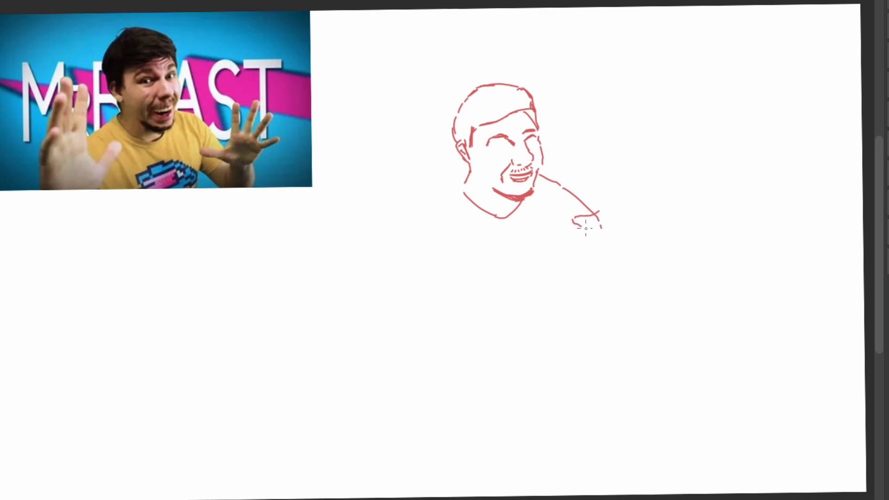
left_click_drag(598, 213, 566, 224)
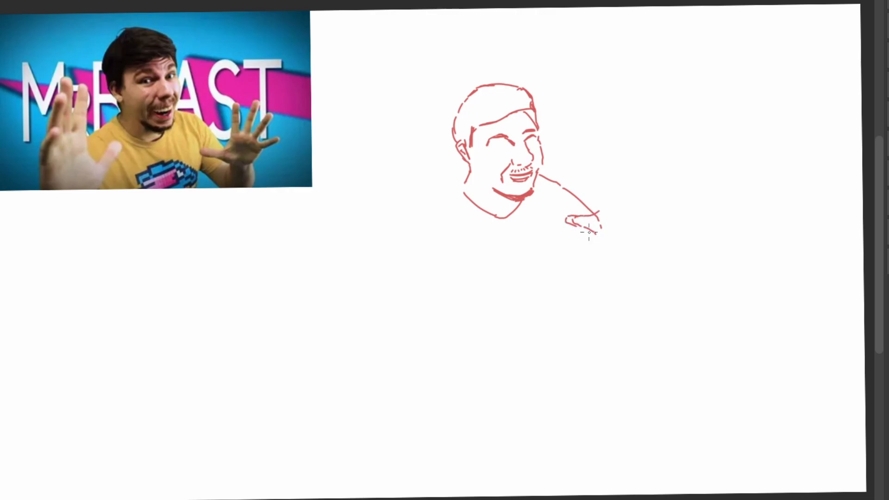
left_click_drag(590, 222, 609, 241)
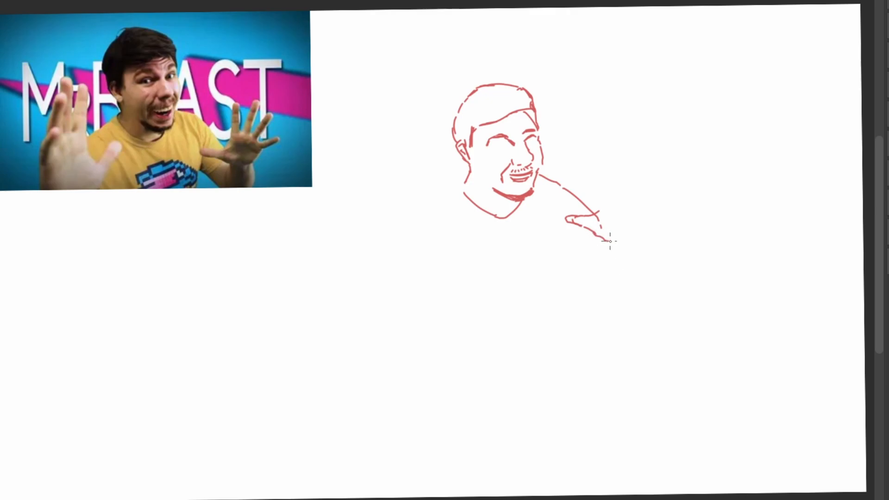
left_click_drag(601, 227, 638, 216)
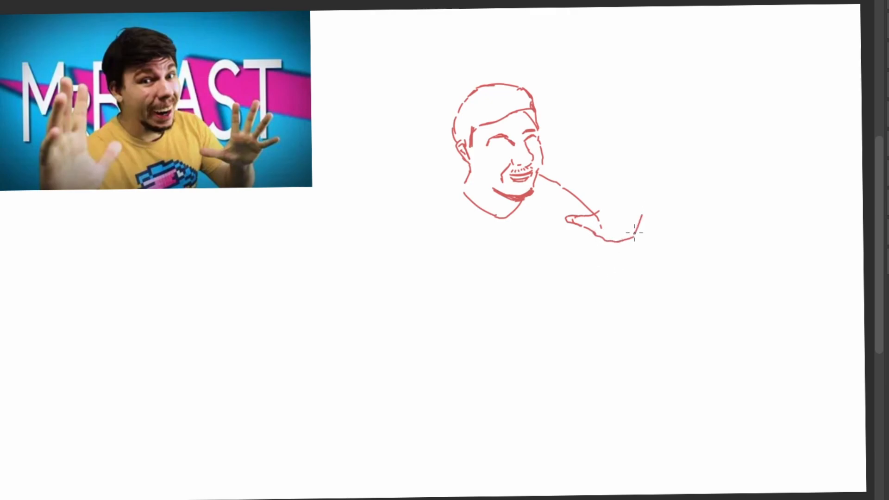
left_click_drag(612, 238, 657, 196)
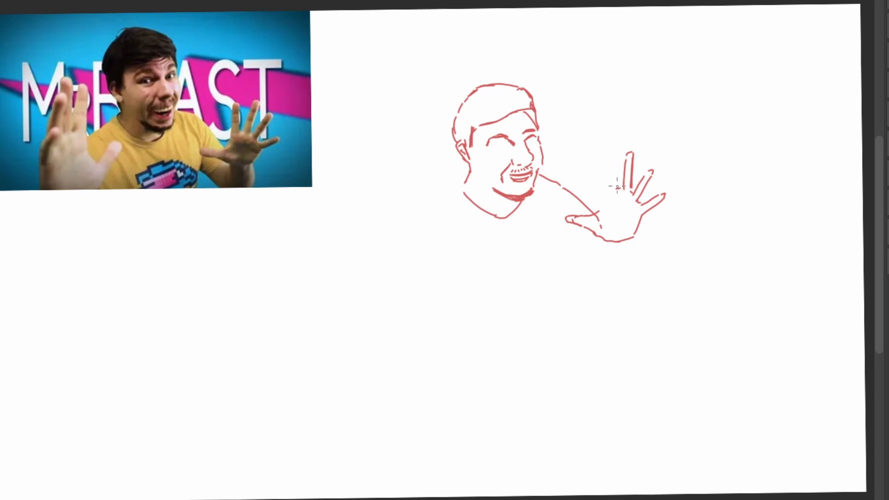
mouse_move(603, 160)
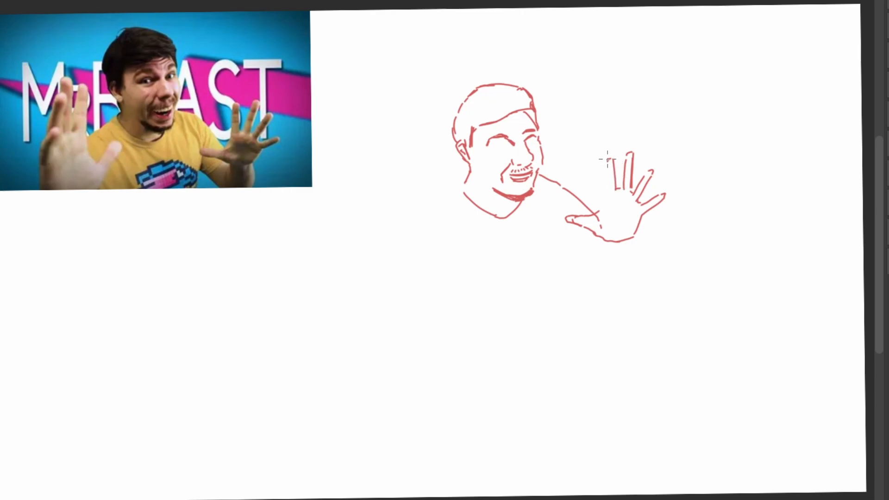
mouse_move(603, 206)
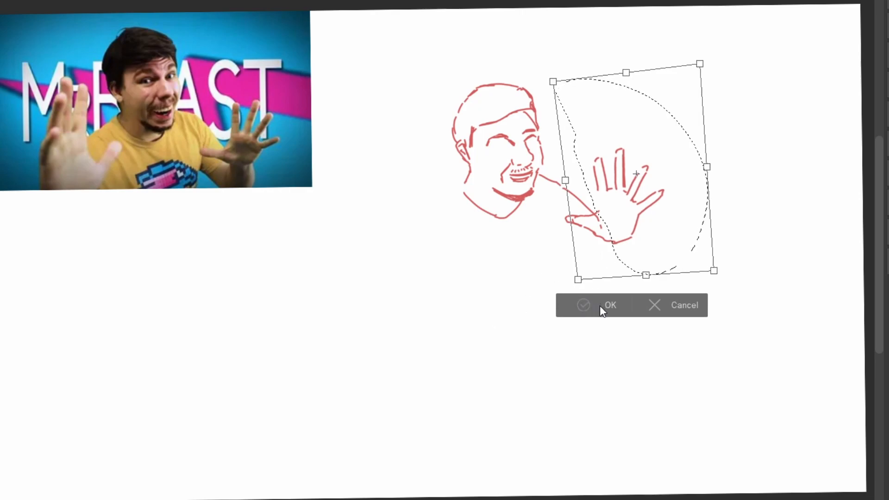
- Confirm the rotated hand position and draw the forearm and sleeve below it
left_click(609, 305)
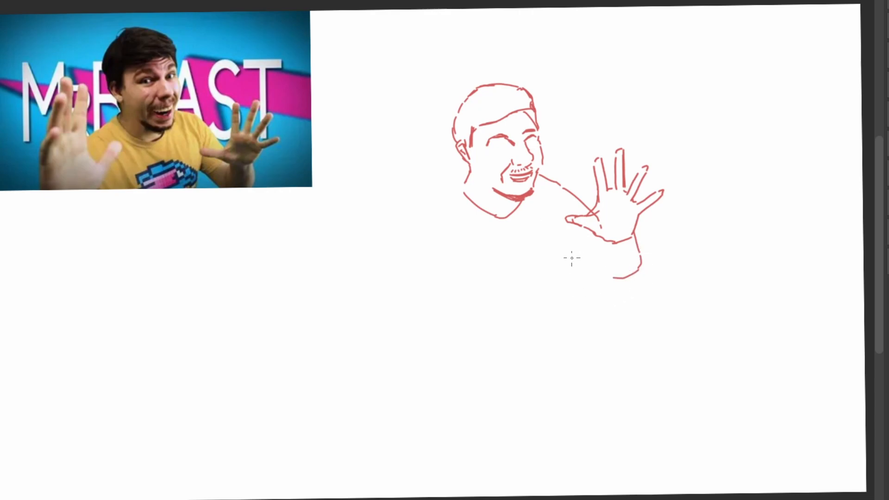
left_click_drag(566, 227, 565, 326)
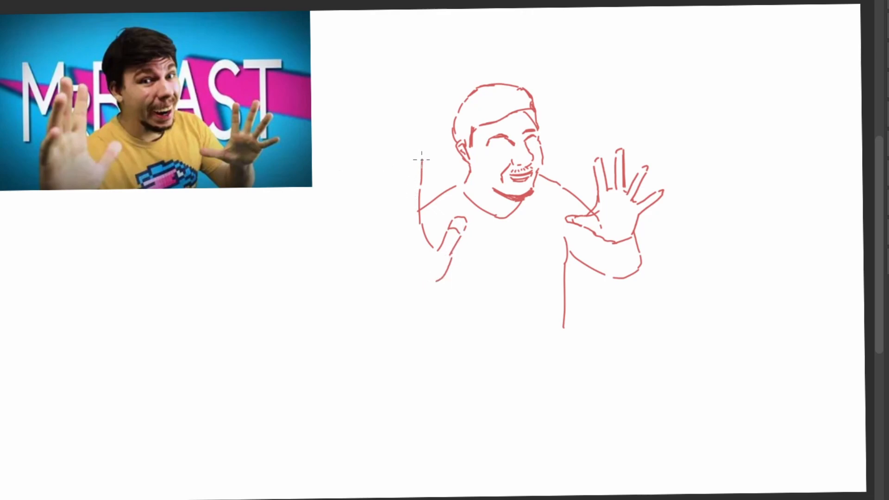
- Draw the fingers and palm outline of the large raised left hand
left_click_drag(422, 158, 400, 216)
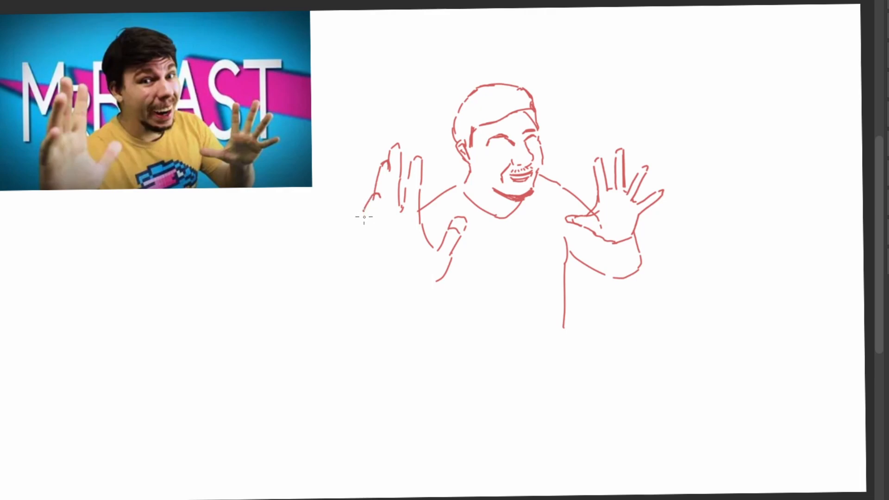
left_click_drag(368, 203, 388, 293)
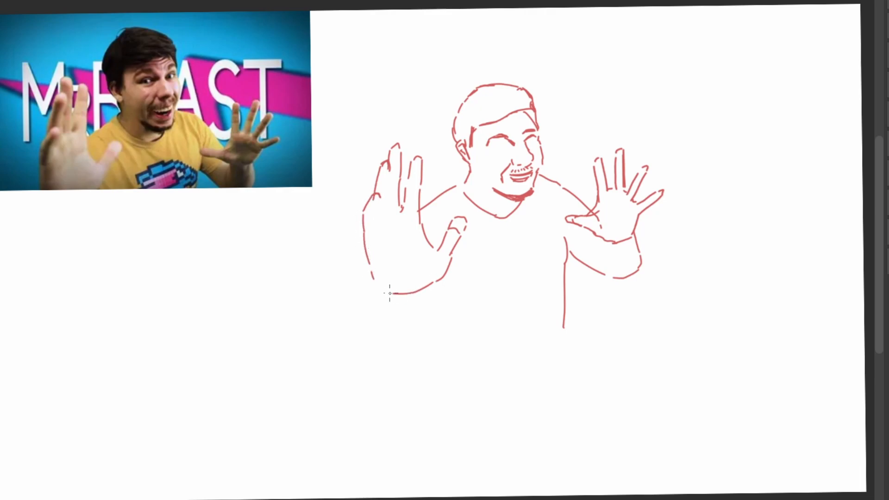
mouse_move(373, 232)
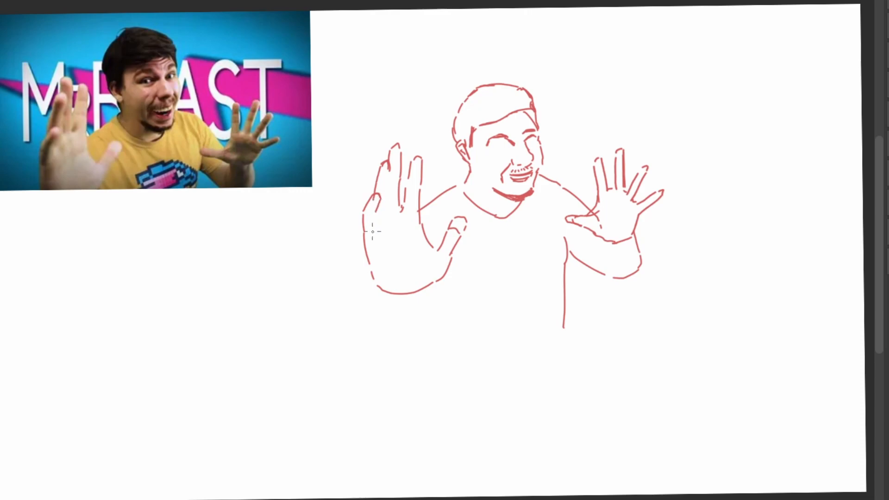
mouse_move(381, 180)
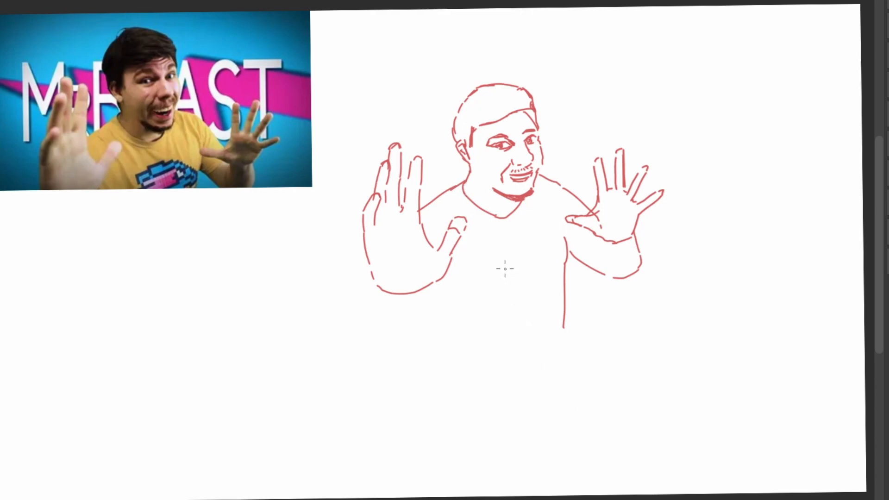
mouse_move(577, 113)
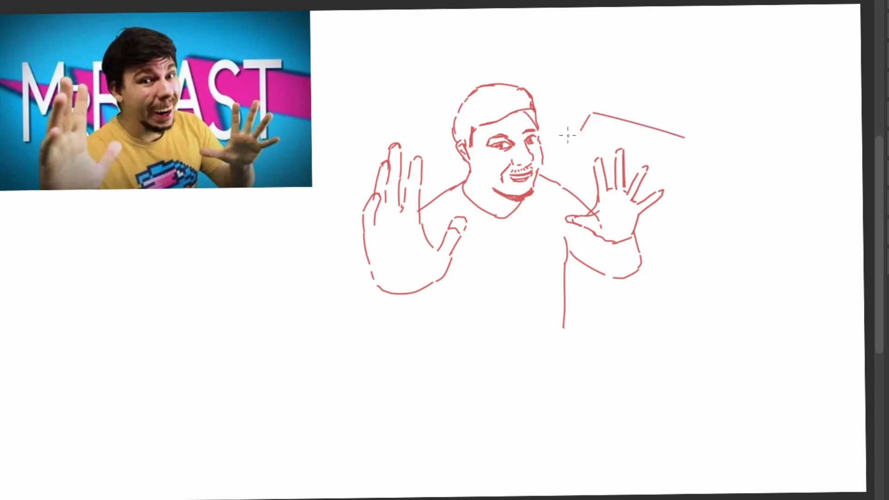
- Draw the zigzag lightning-bolt edges behind the figure's head and shoulders
left_click_drag(552, 136, 589, 120)
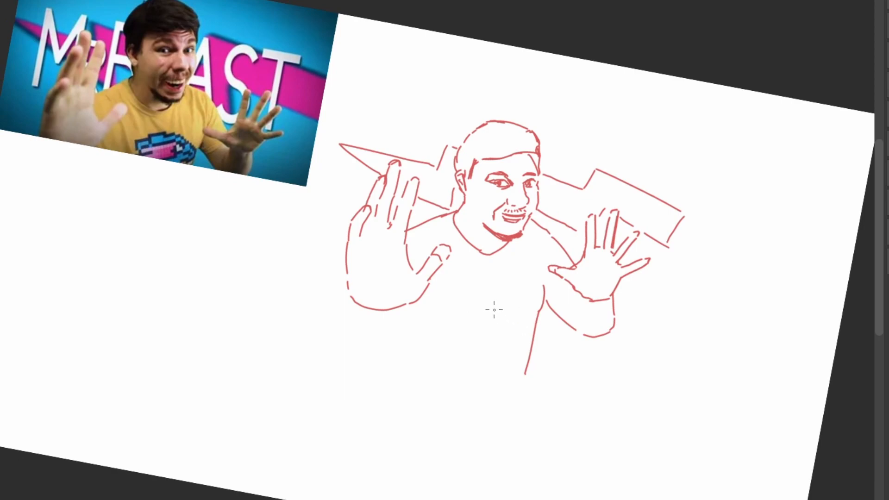
- Sketch the shirt logo on the chest: upper shape, lower shape and pointed tail
left_click_drag(484, 309, 530, 318)
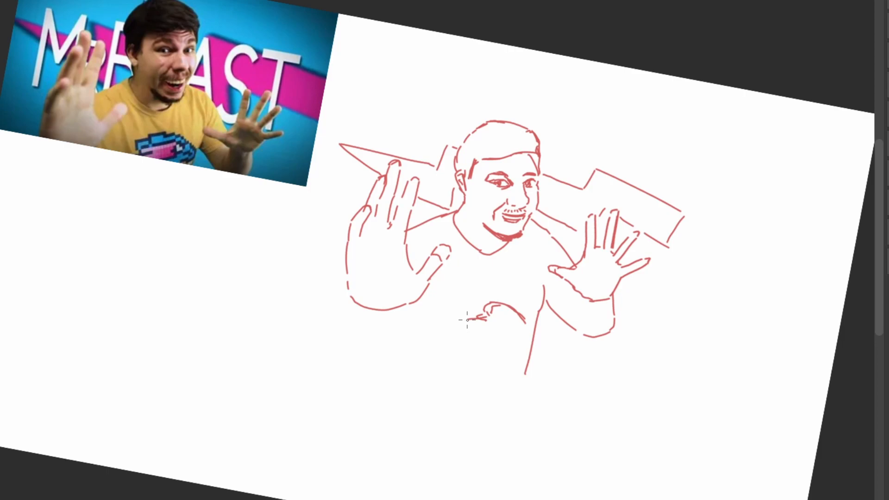
left_click_drag(482, 311, 510, 334)
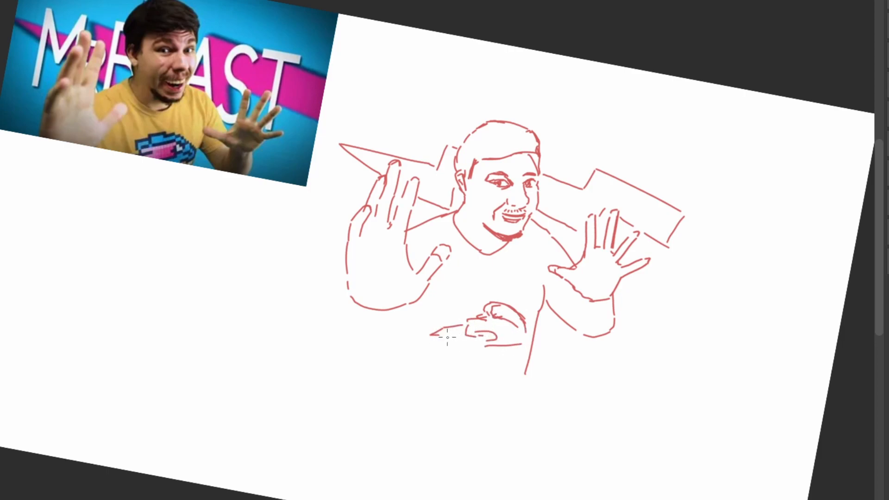
left_click_drag(448, 337, 422, 339)
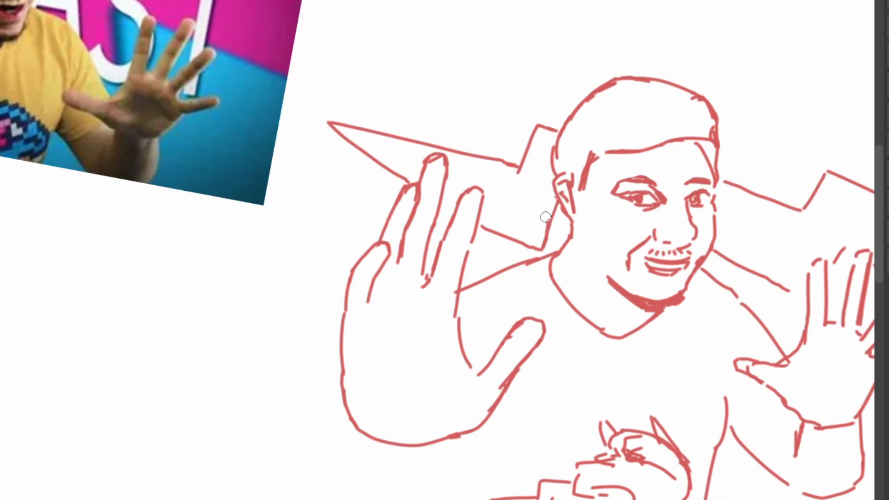
mouse_move(551, 238)
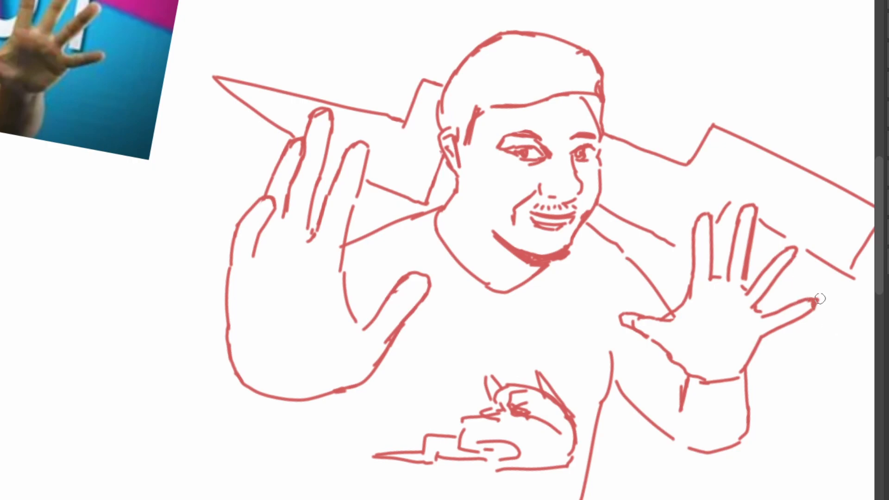
mouse_move(768, 337)
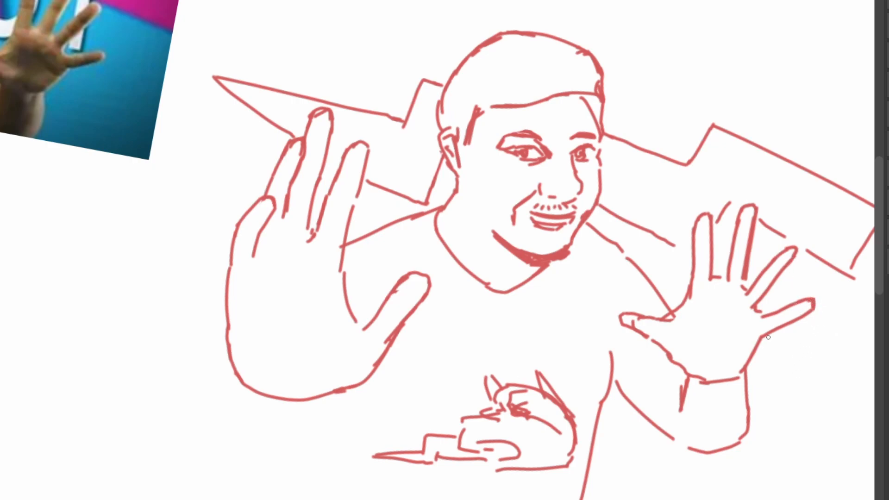